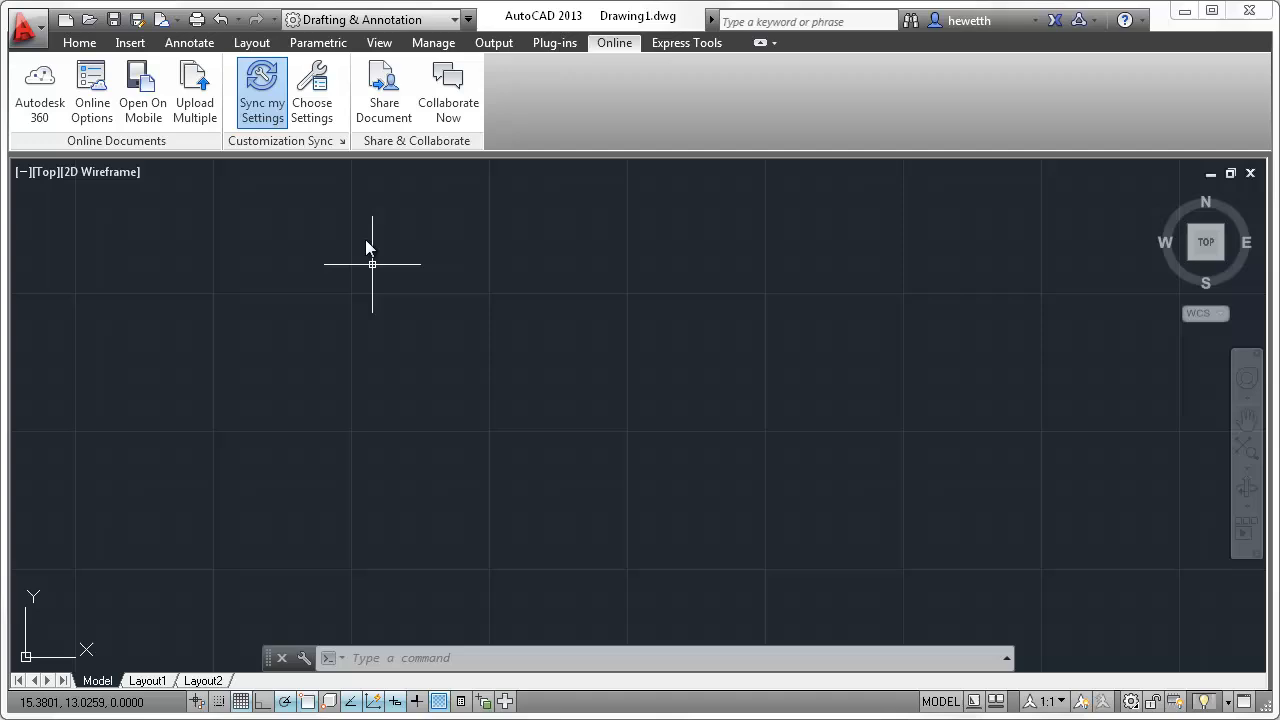
{"action": "mouse_move", "coordinate": [336, 158]}
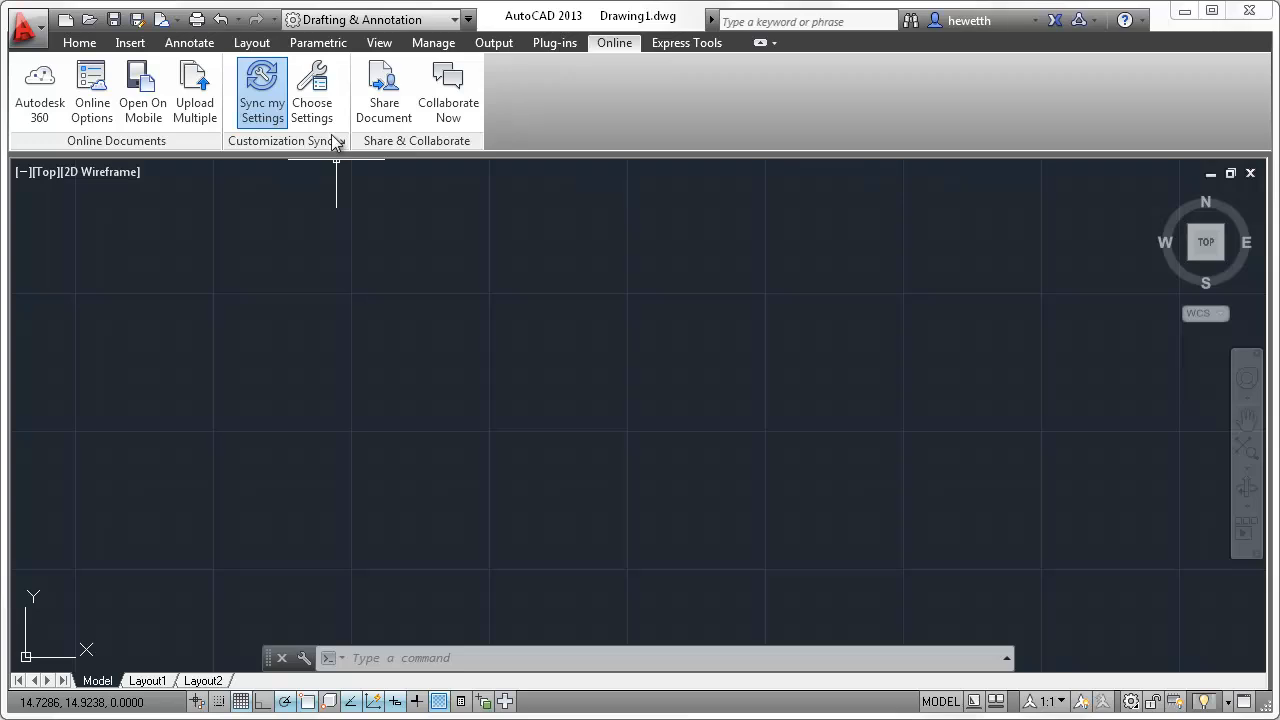
Keep every settings category checked in Choose Settings, including custom fonts, shapes and linetypes
{"action": "left_click", "coordinate": [312, 90]}
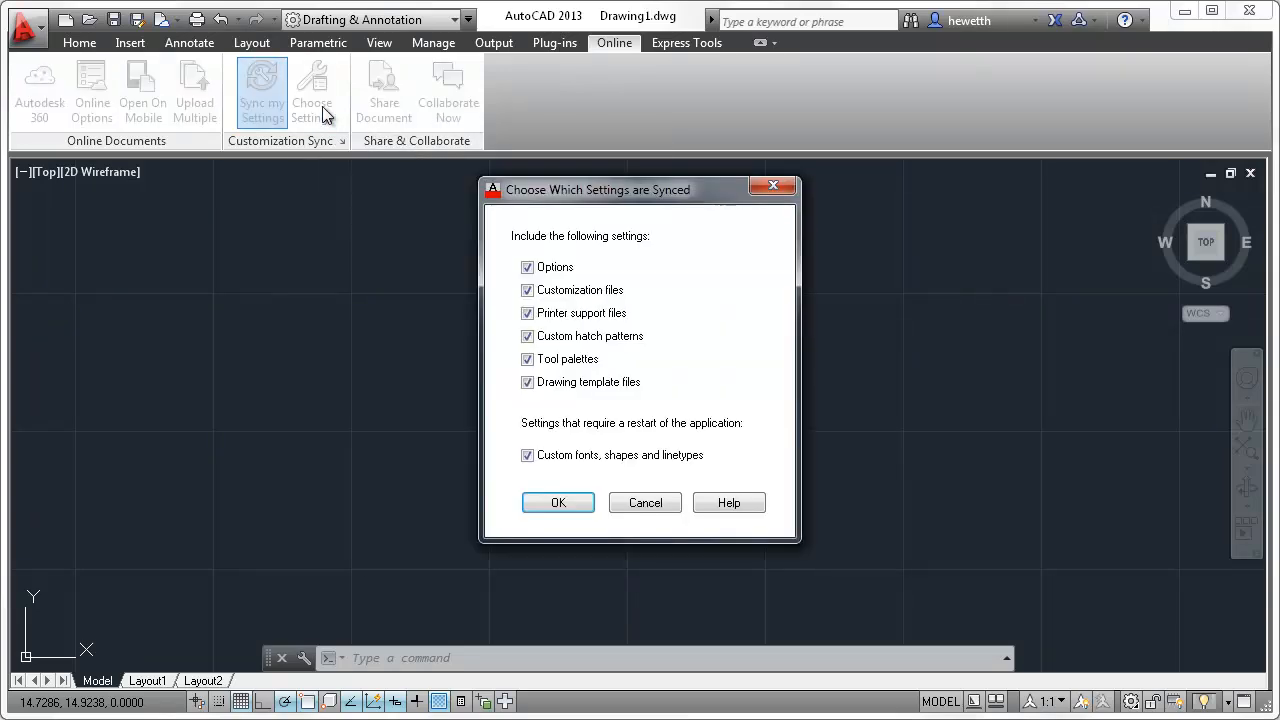
{"action": "mouse_move", "coordinate": [544, 252]}
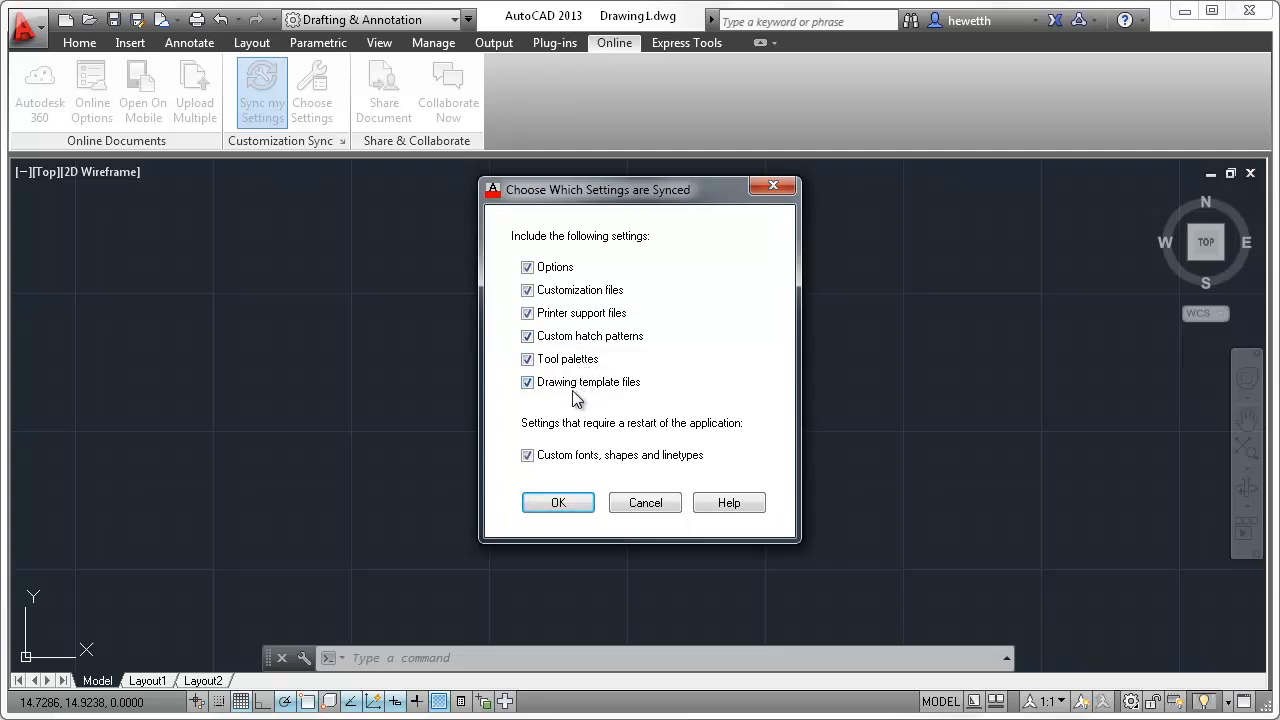
{"action": "mouse_move", "coordinate": [610, 442]}
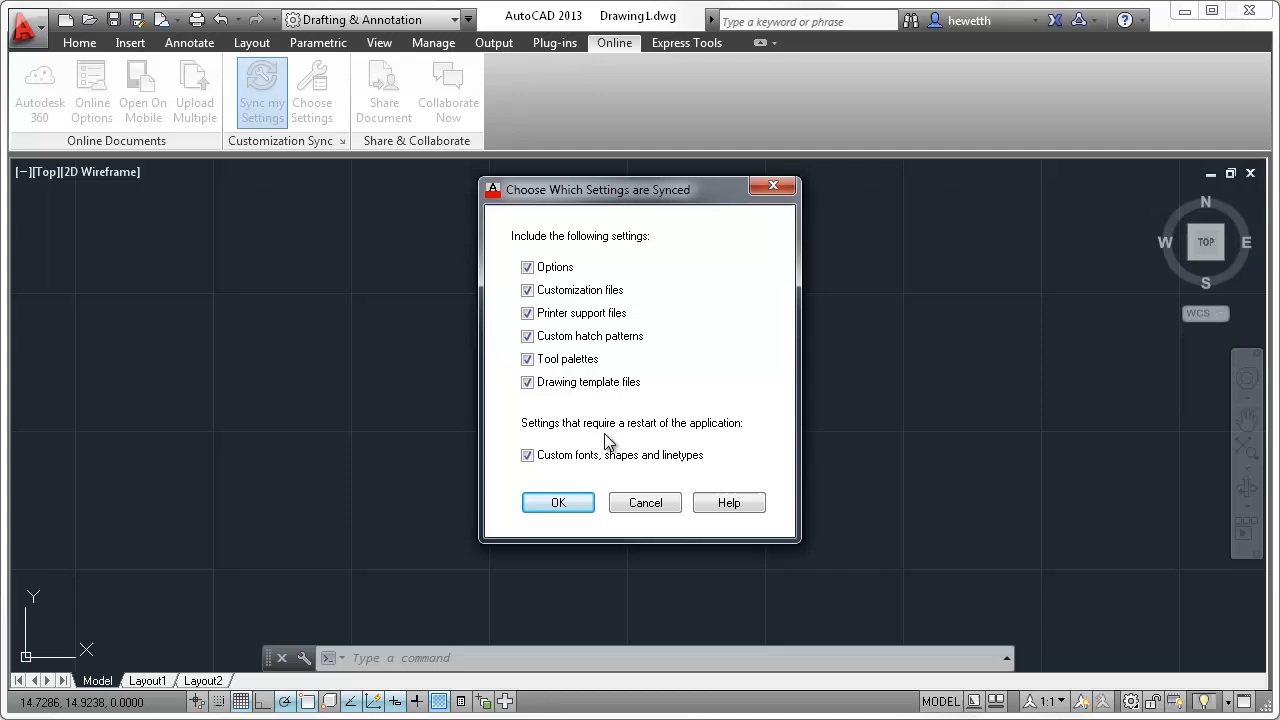
{"action": "mouse_move", "coordinate": [652, 456]}
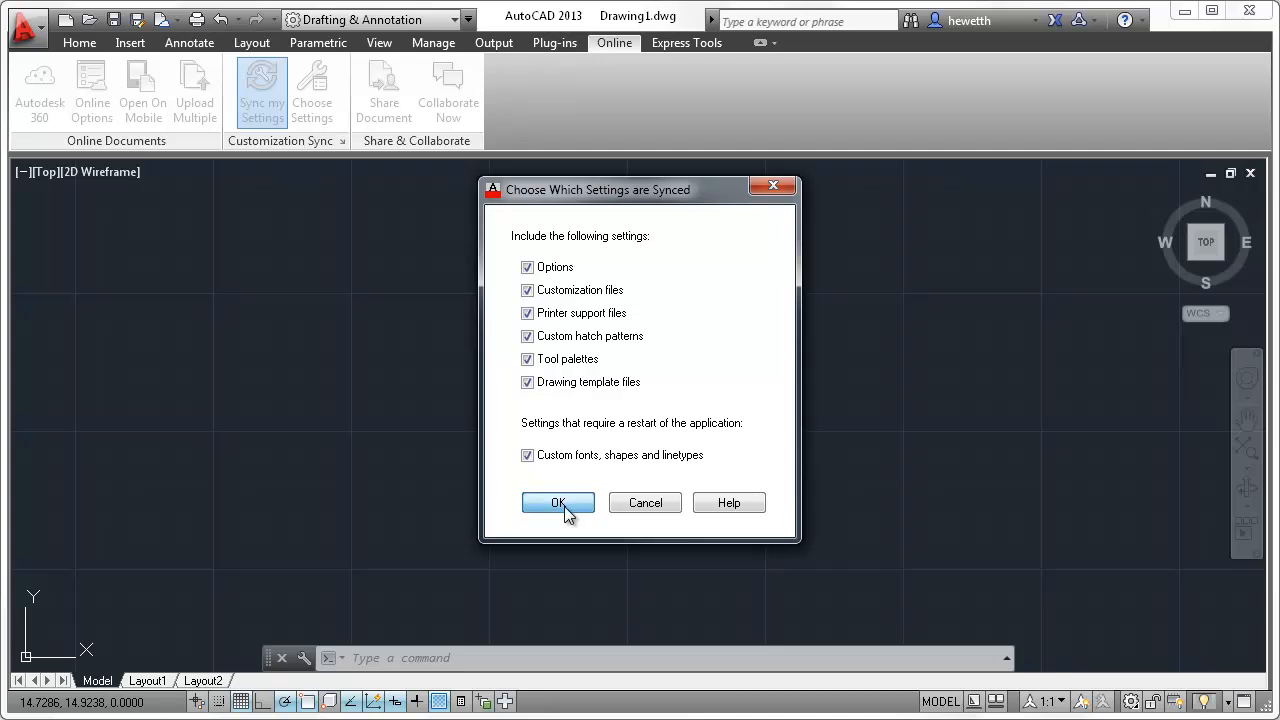
{"action": "left_click", "coordinate": [558, 502]}
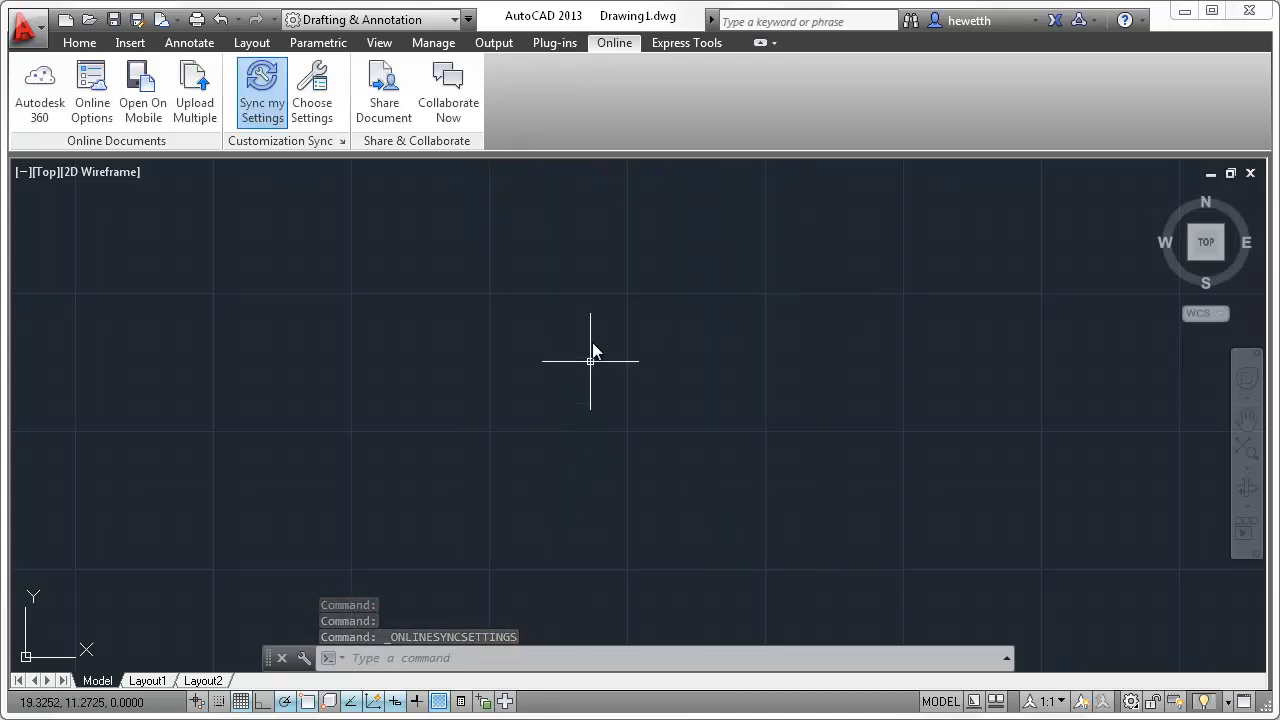
Set the uniform model-space background to True Color 199,190,92 (tan yellow)
{"action": "right_click", "coordinate": [590, 360]}
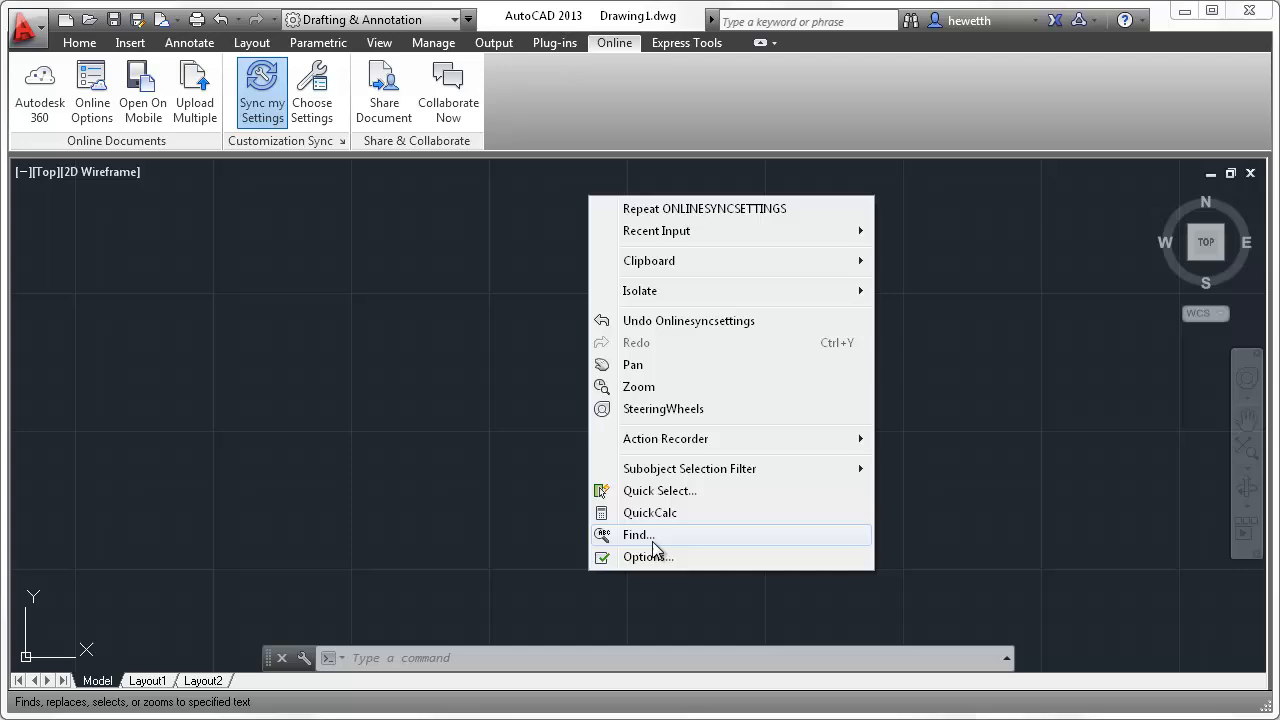
{"action": "left_click", "coordinate": [648, 556]}
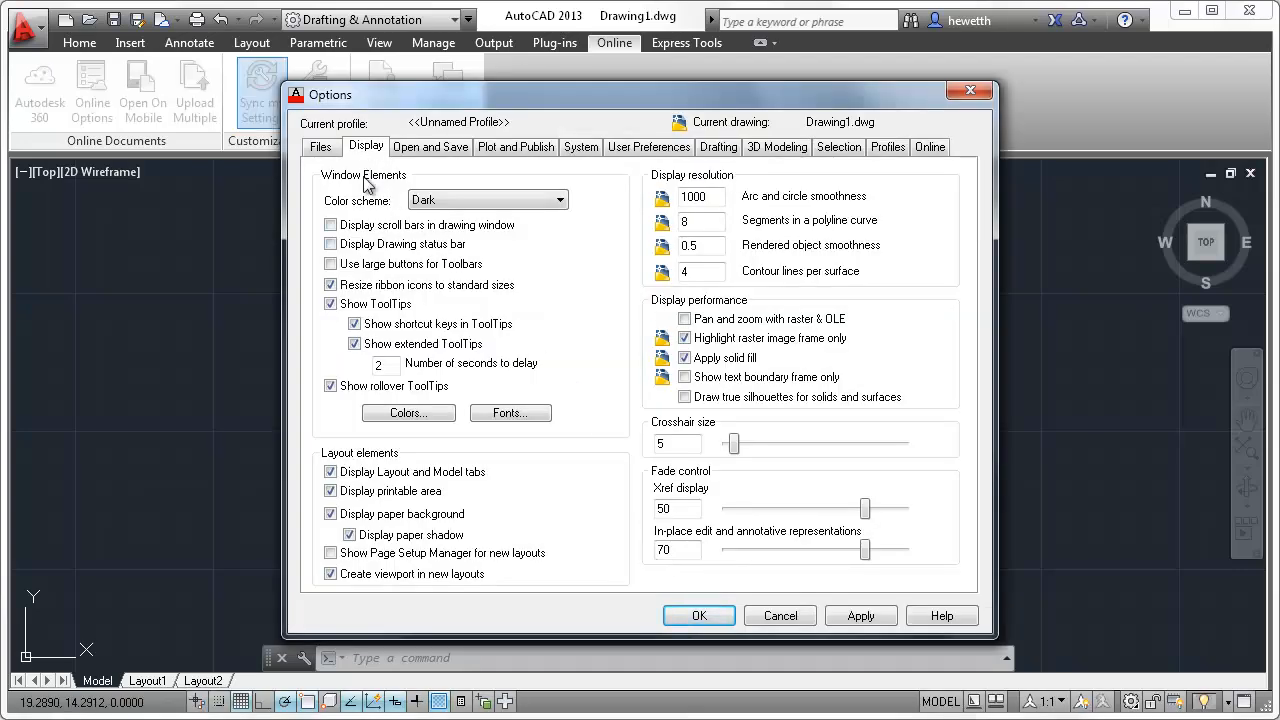
{"action": "left_click", "coordinate": [408, 412]}
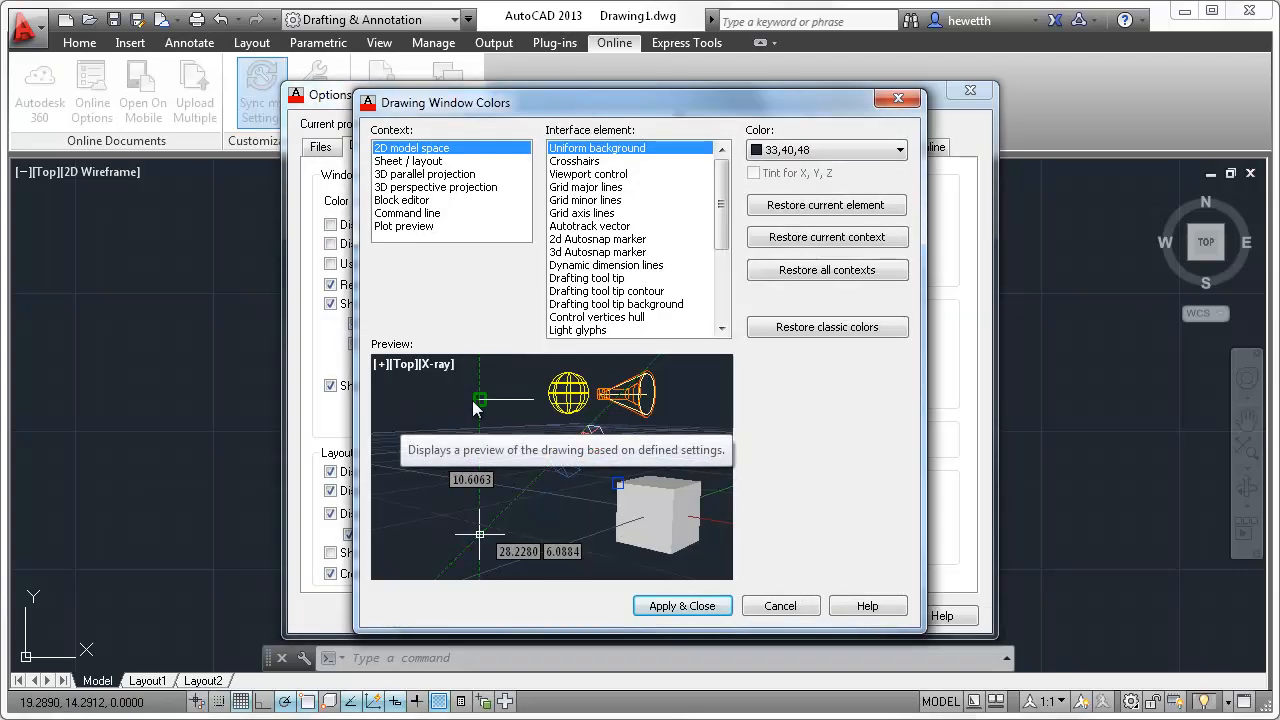
{"action": "left_click", "coordinate": [898, 148]}
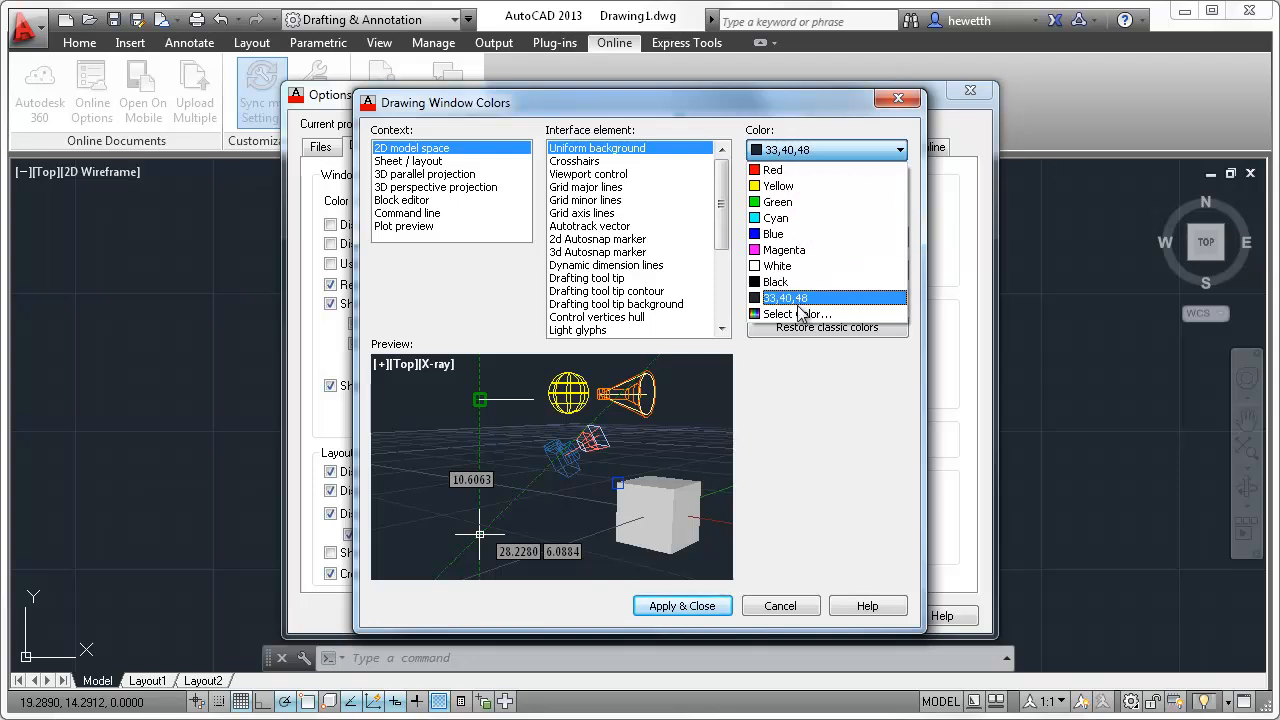
{"action": "left_click", "coordinate": [796, 314]}
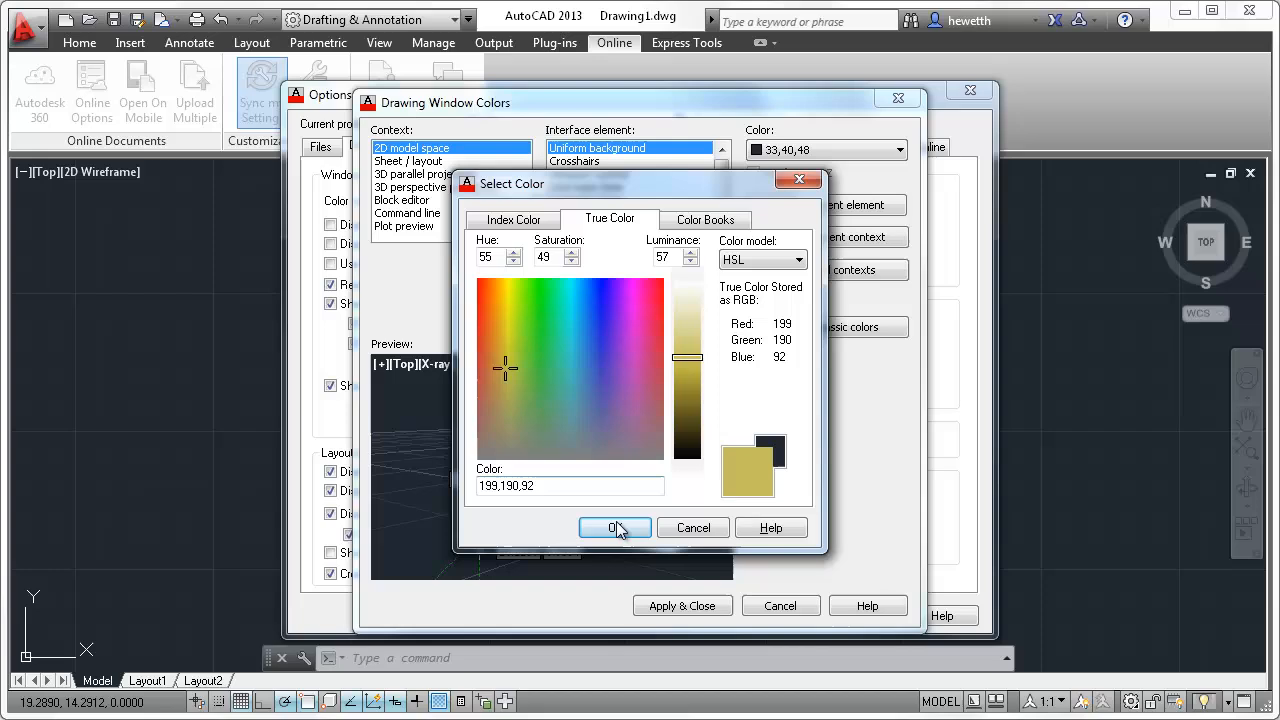
{"action": "left_click", "coordinate": [614, 528]}
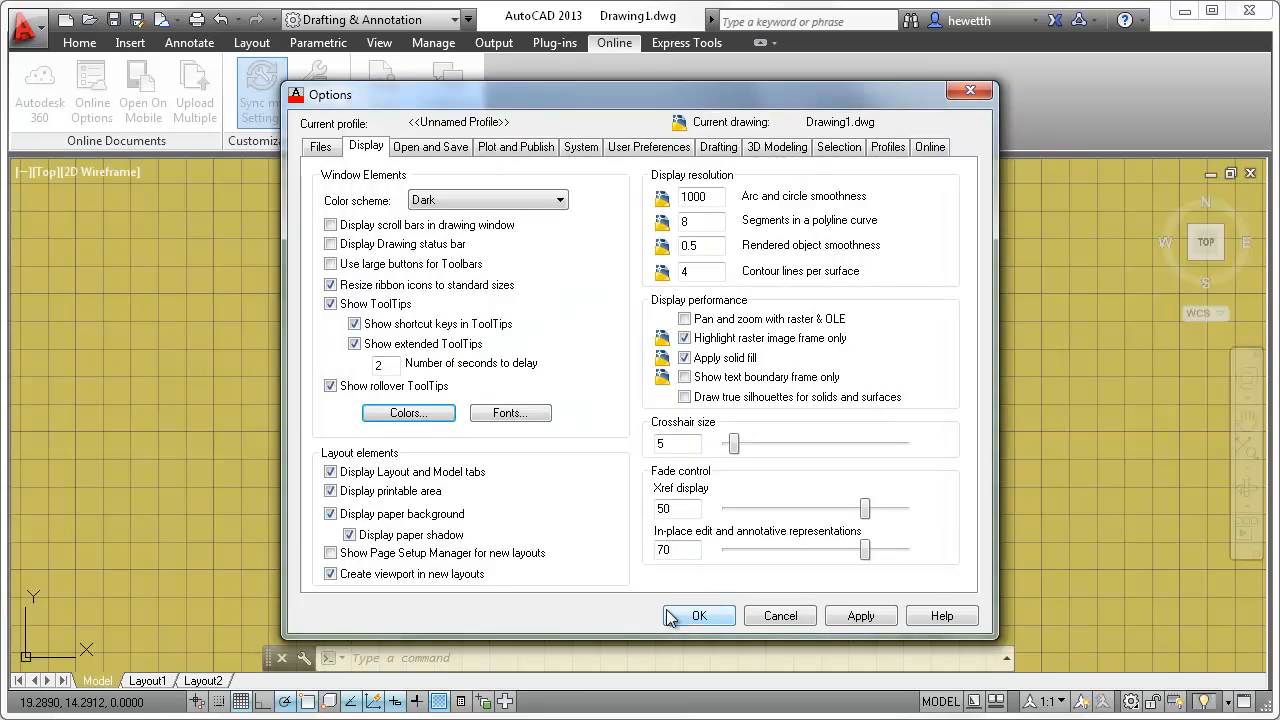
Enlarge the crosshair size to 45 percent of the screen and accept the display options
{"action": "left_click_drag", "start_coordinate": [732, 444], "coordinate": [804, 444]}
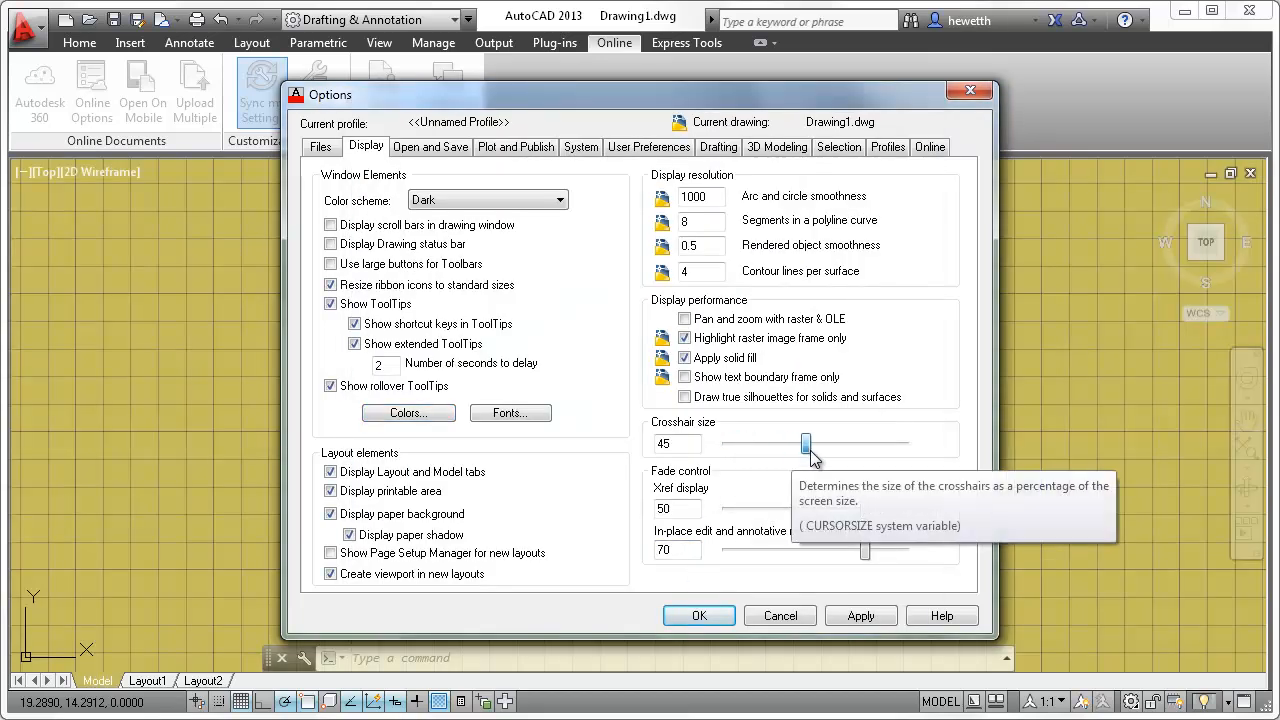
{"action": "left_click", "coordinate": [698, 616]}
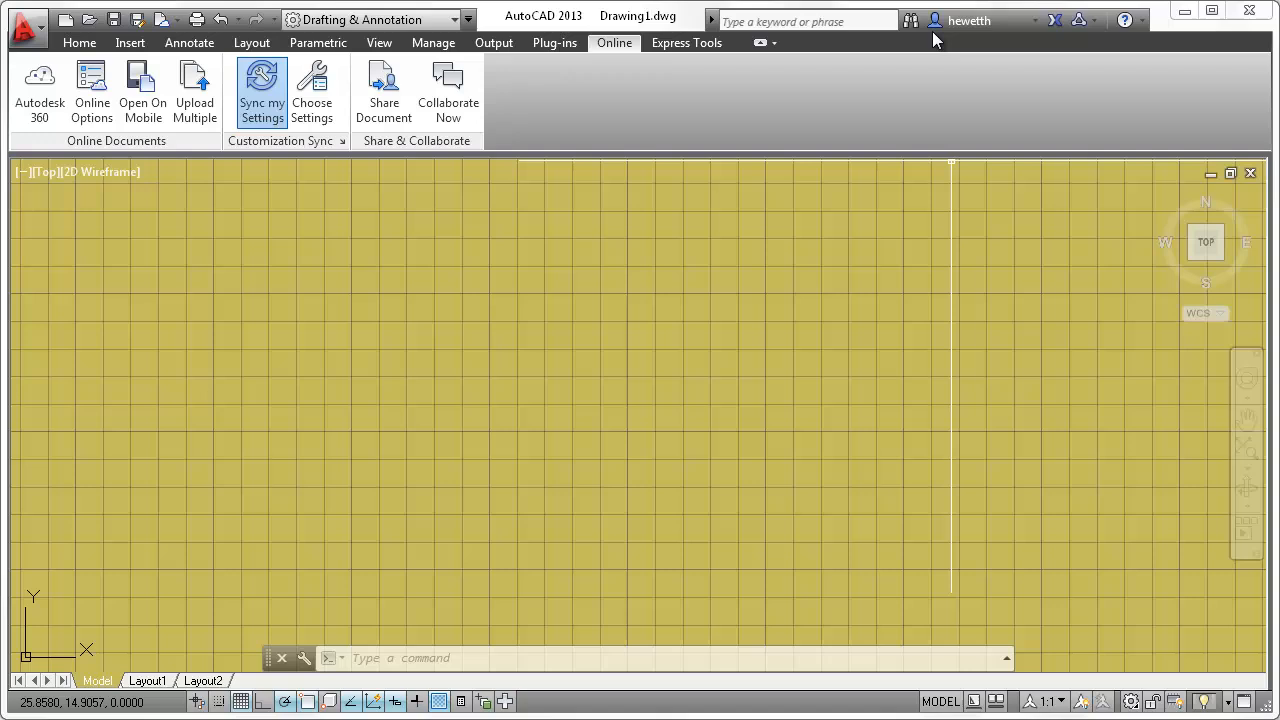
{"action": "mouse_move", "coordinate": [612, 176]}
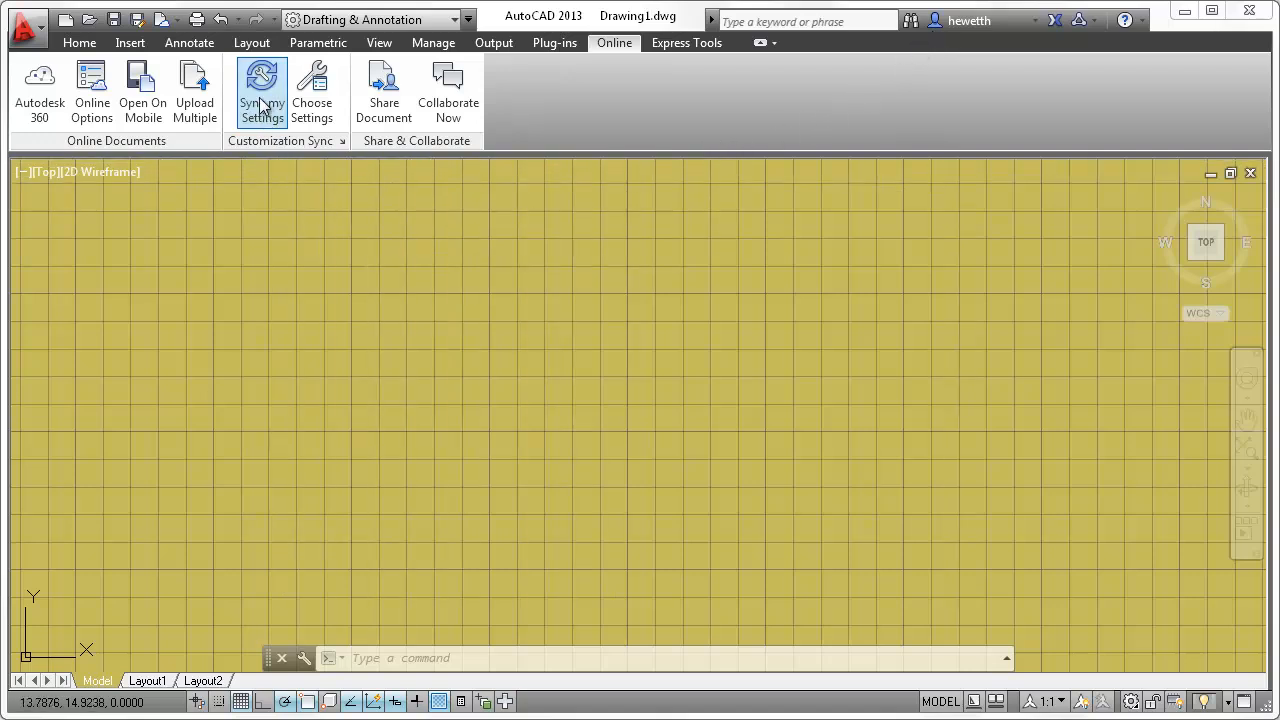
Stop syncing custom settings from the Online tab, then bring up the drawing-area shortcut menu
{"action": "left_click", "coordinate": [260, 90]}
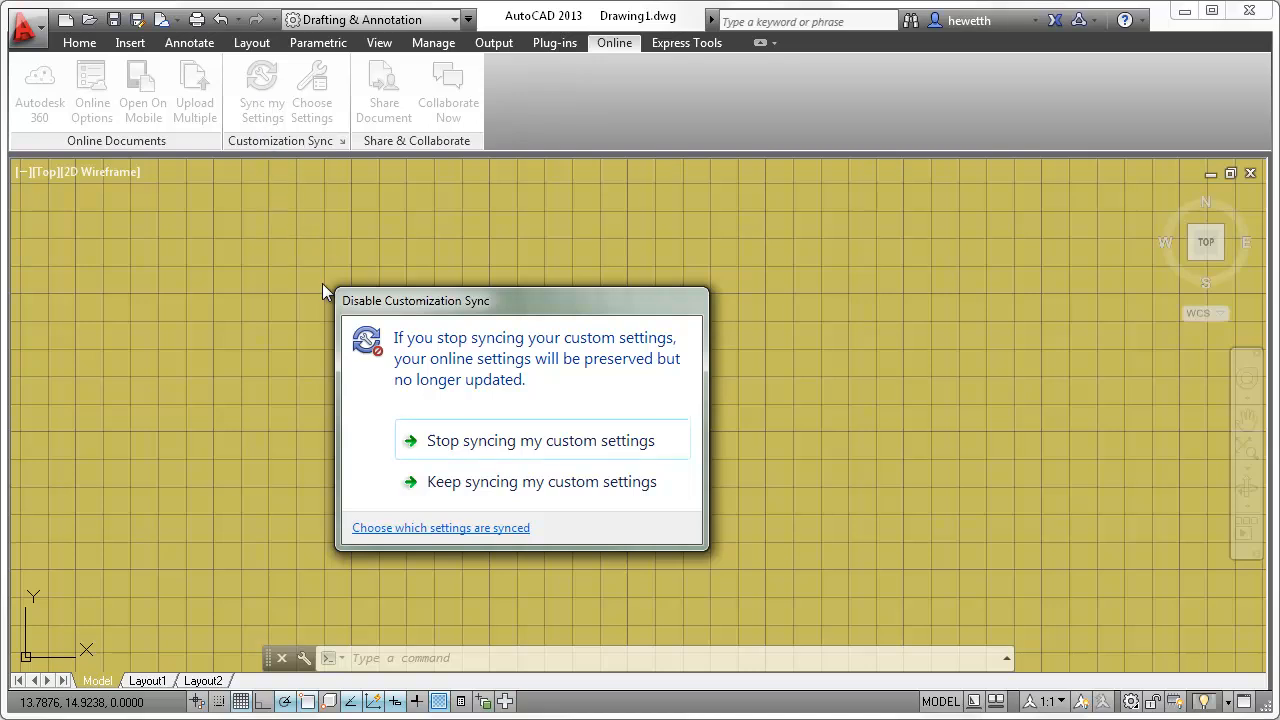
{"action": "left_click", "coordinate": [540, 440]}
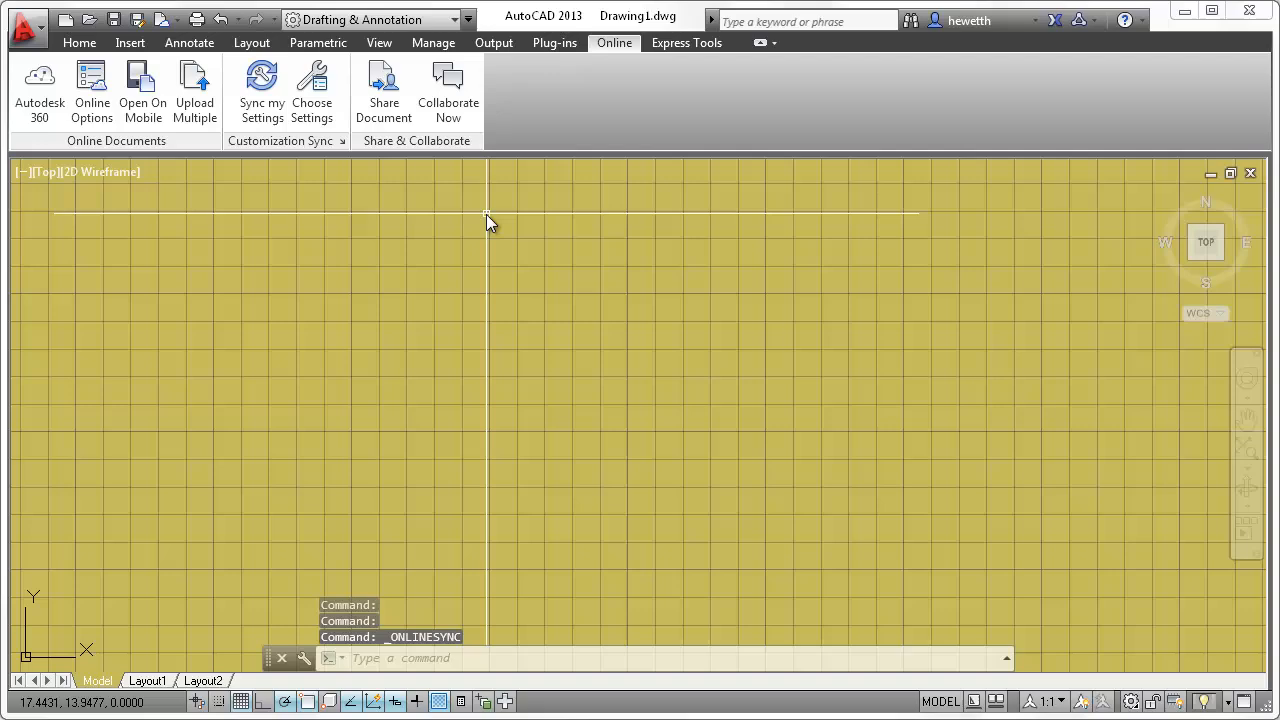
{"action": "right_click", "coordinate": [490, 220]}
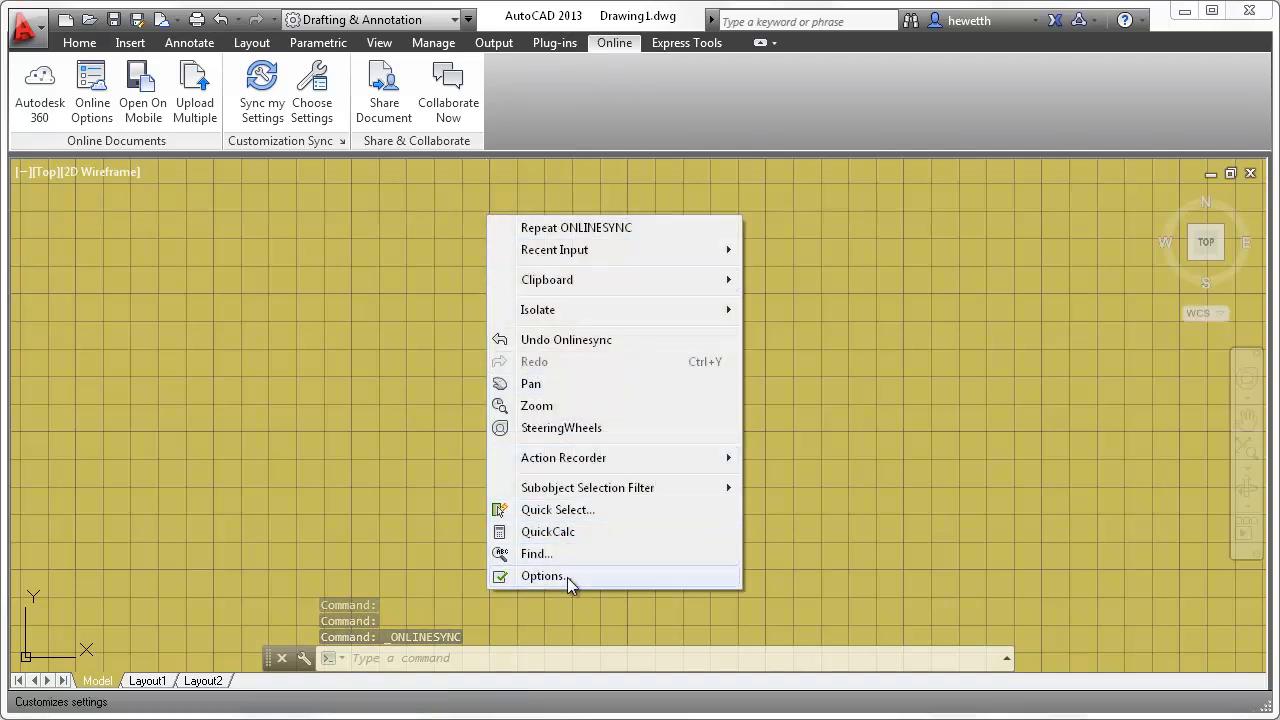
Restore all drawing window colour contexts to defaults, returning the background to dark
{"action": "left_click", "coordinate": [542, 576]}
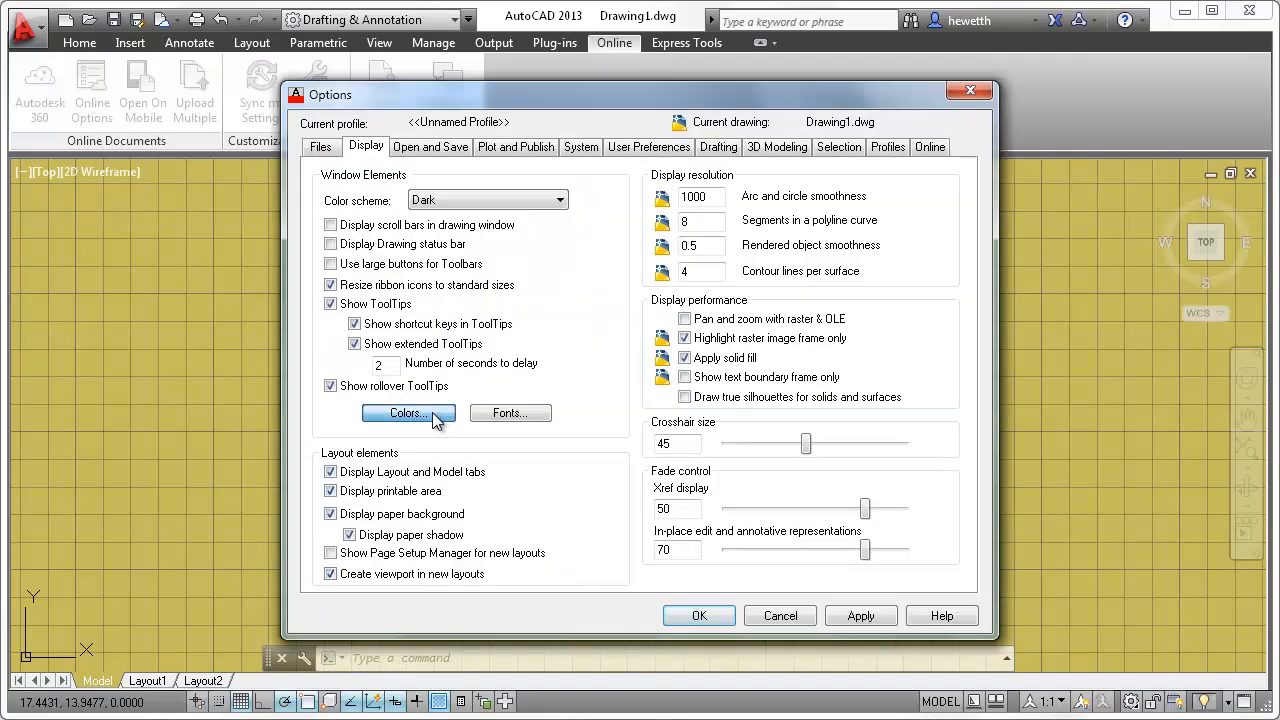
{"action": "left_click", "coordinate": [404, 412]}
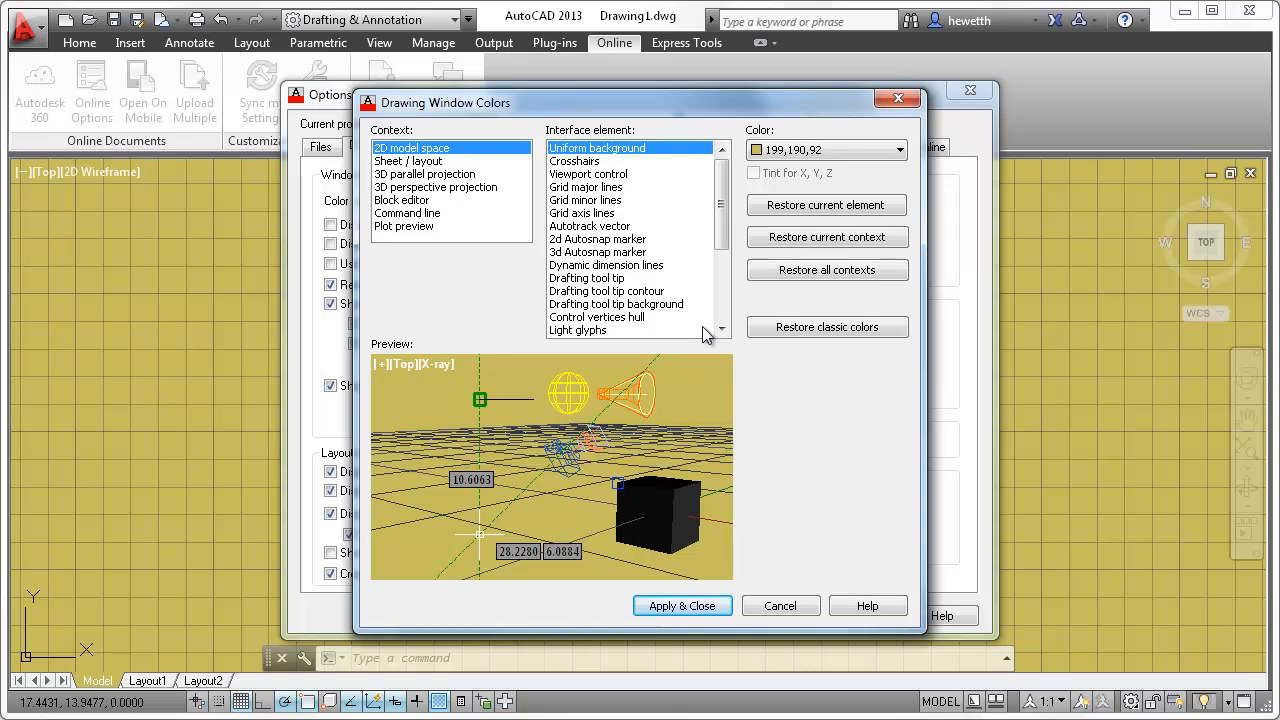
{"action": "left_click", "coordinate": [826, 270]}
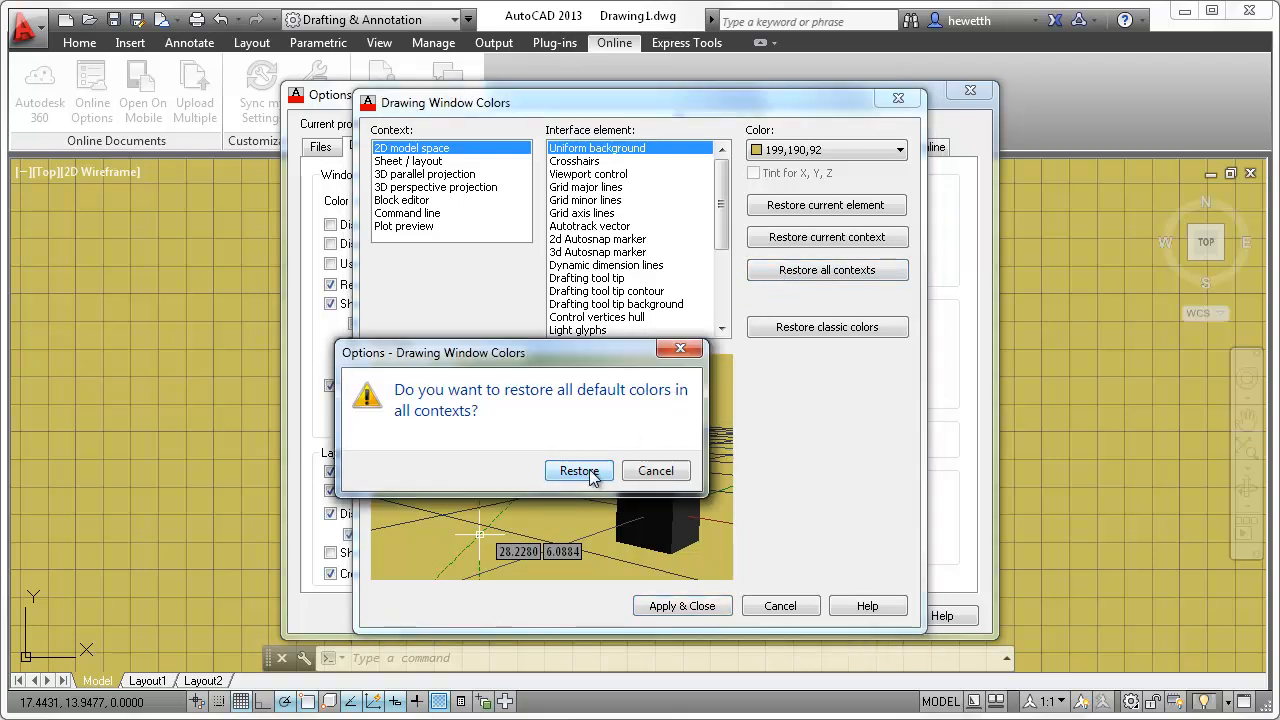
{"action": "left_click", "coordinate": [580, 472]}
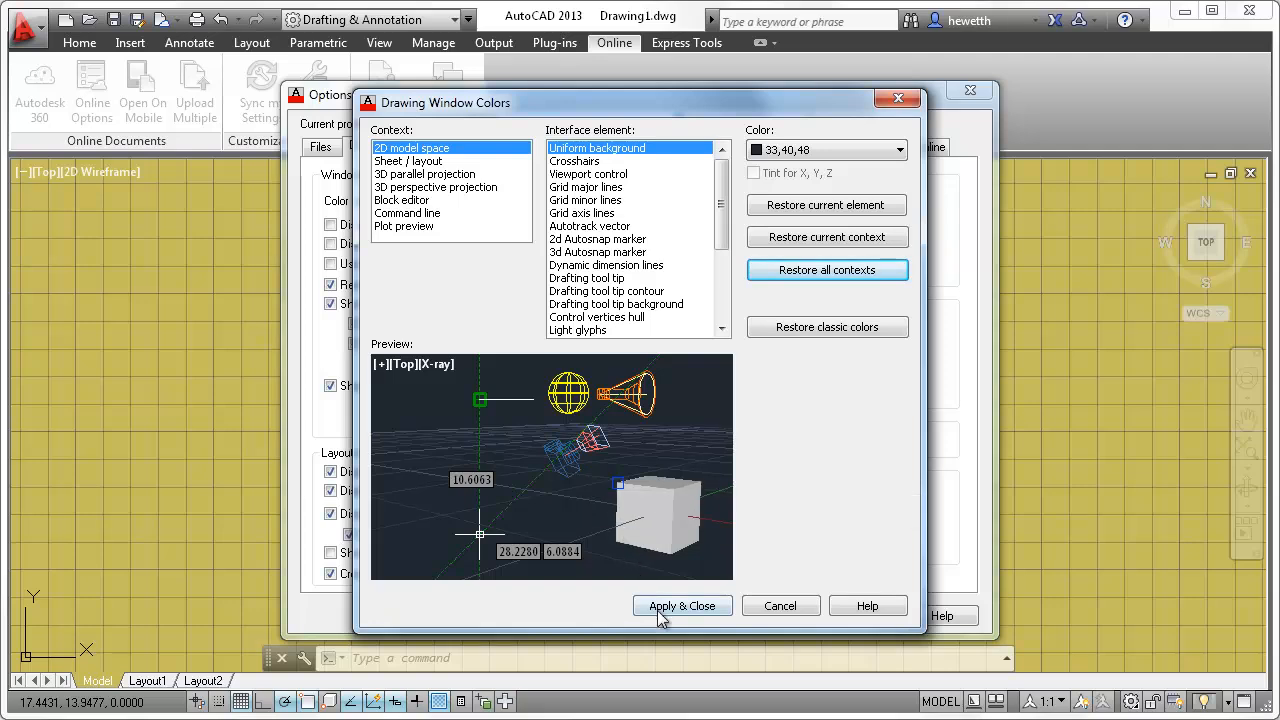
{"action": "left_click", "coordinate": [680, 606]}
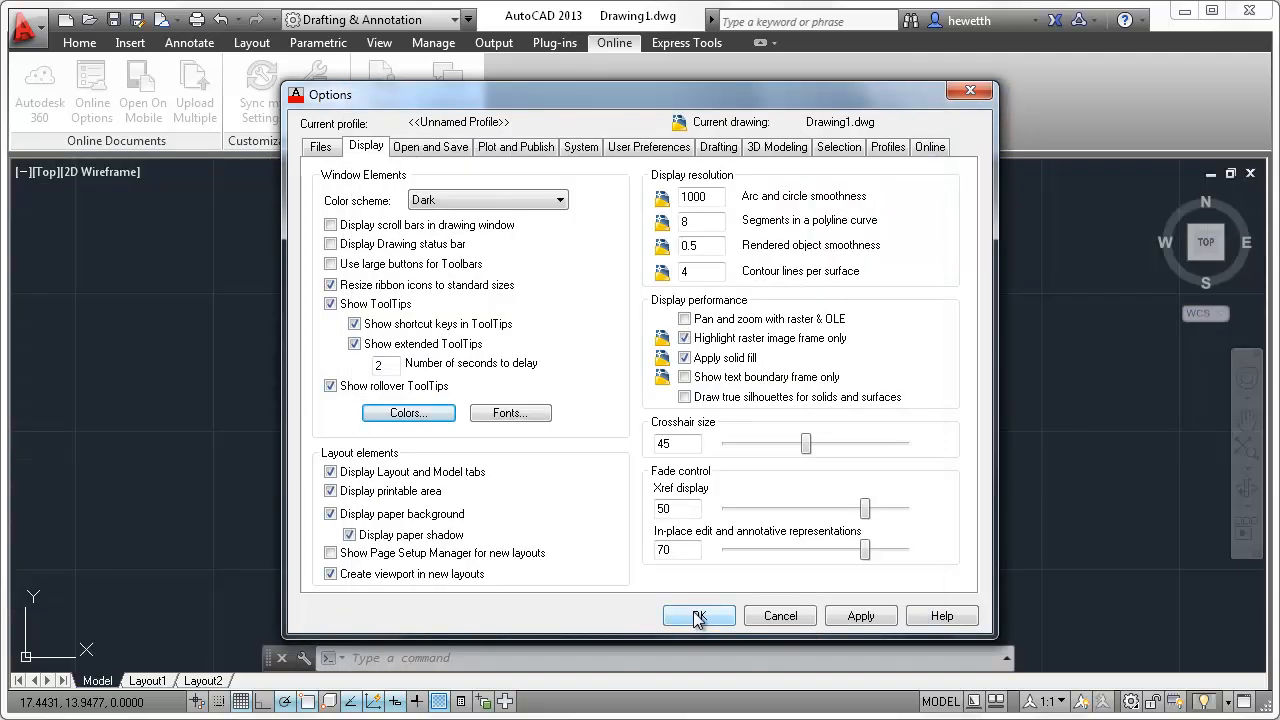
{"action": "left_click", "coordinate": [698, 616]}
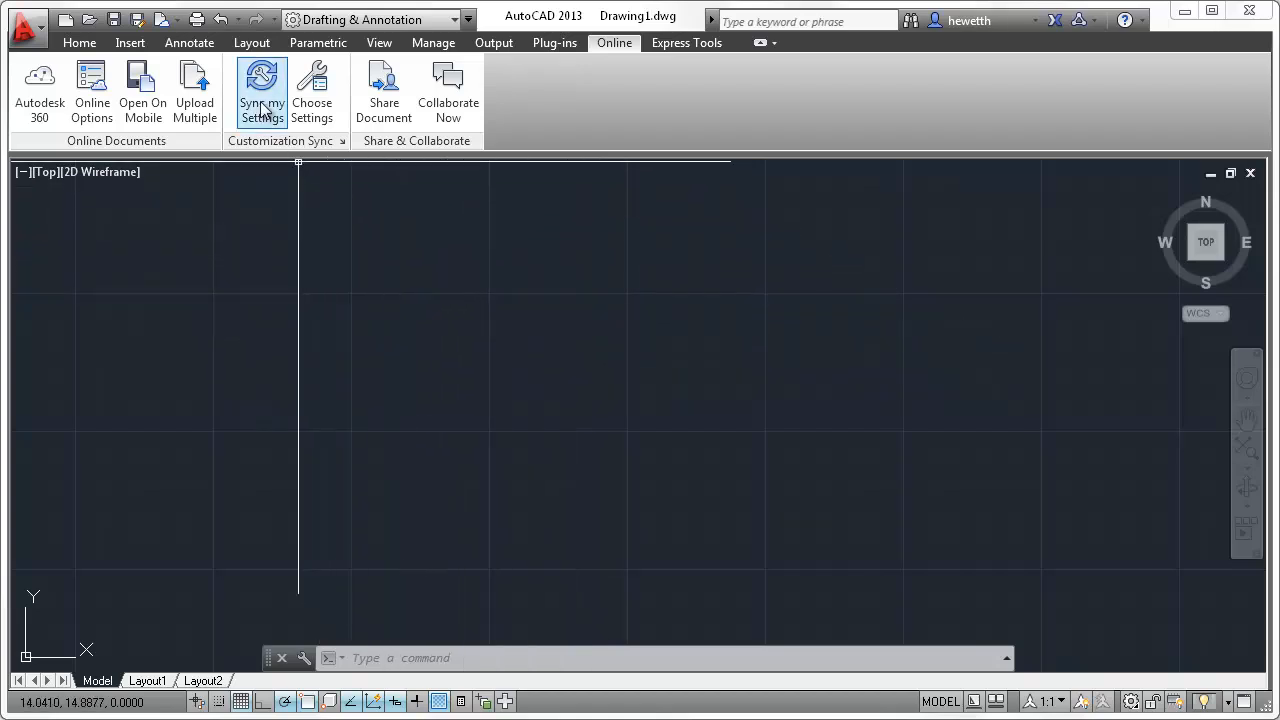
Start syncing settings now and use the online settings, discarding the local ones
{"action": "left_click", "coordinate": [260, 90]}
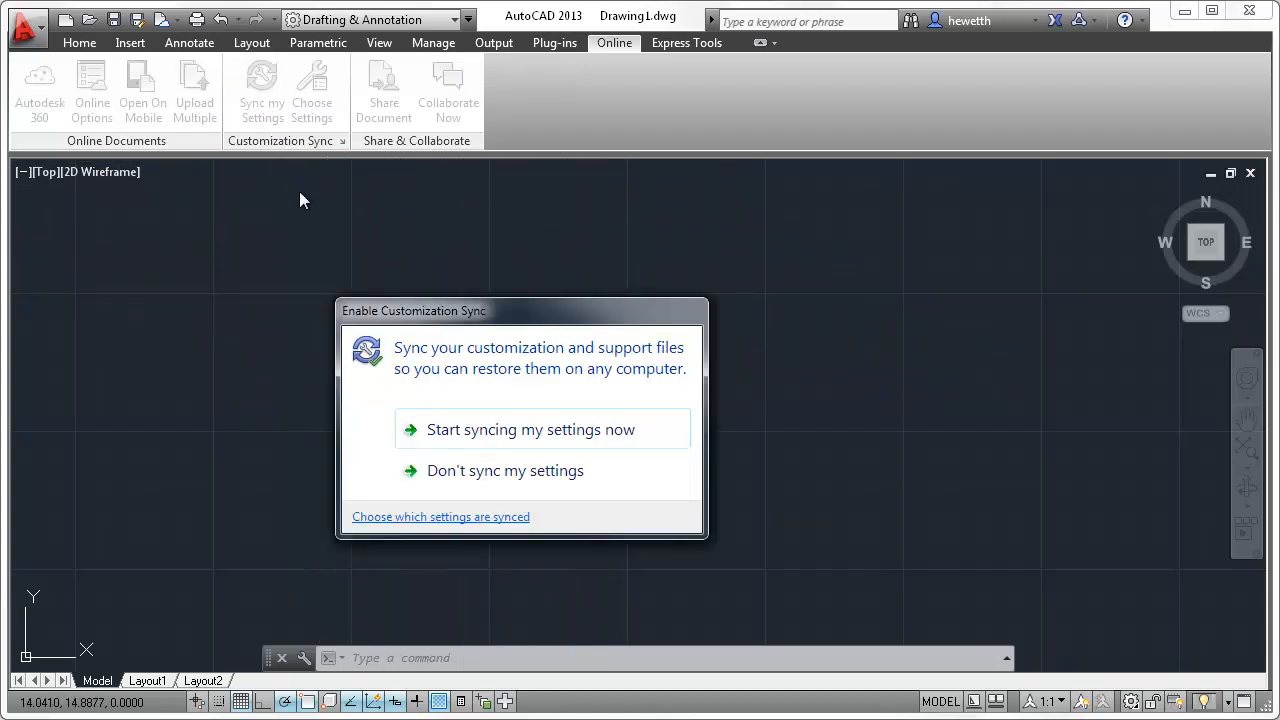
{"action": "mouse_move", "coordinate": [484, 452]}
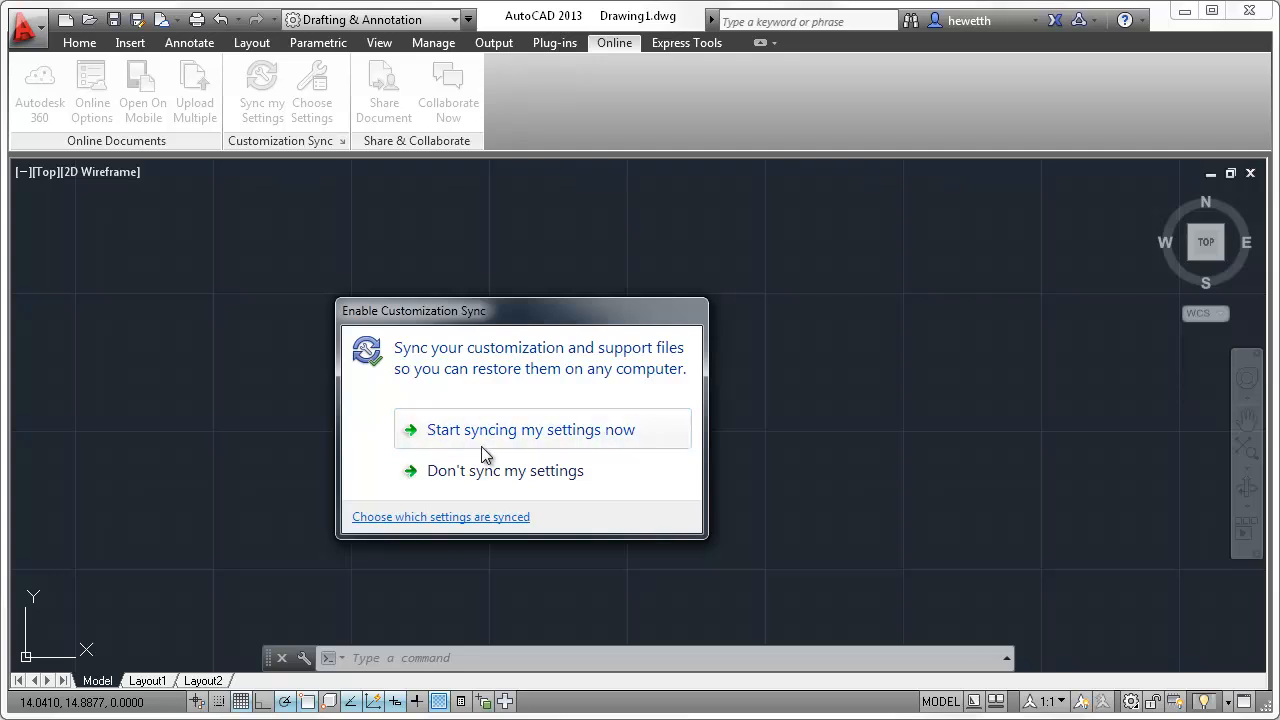
{"action": "left_click", "coordinate": [530, 428]}
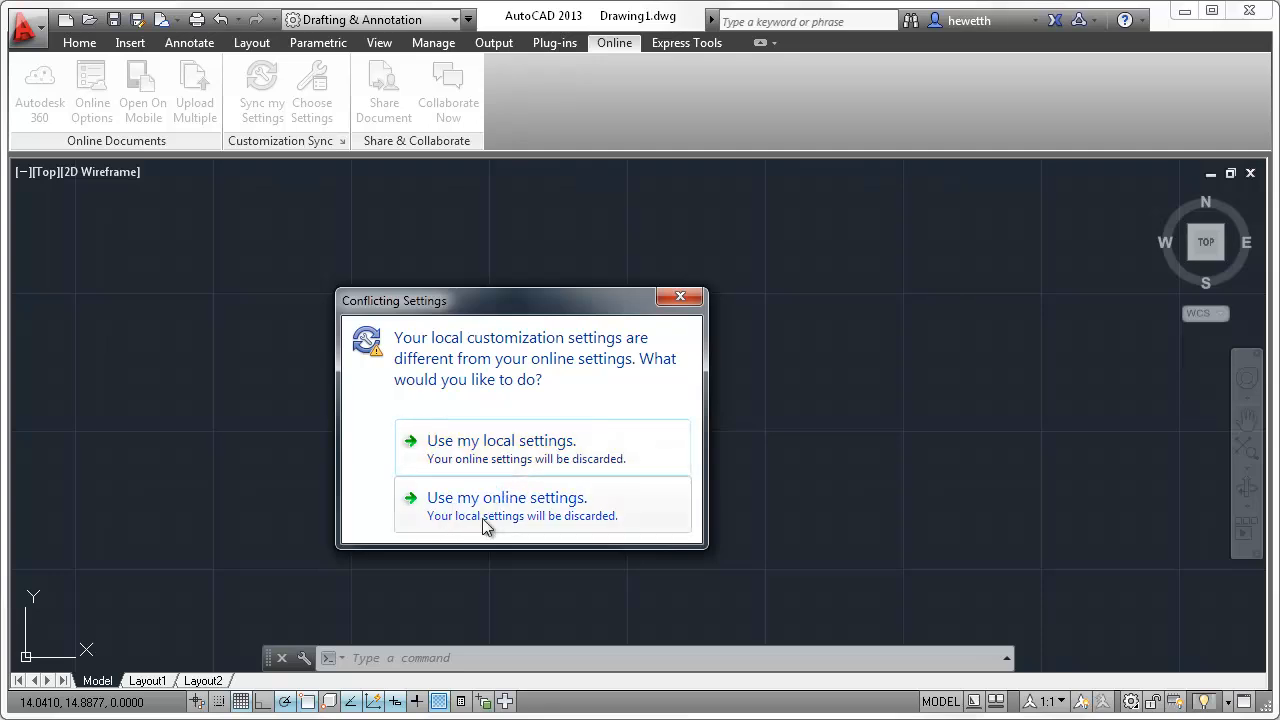
{"action": "left_click", "coordinate": [508, 496]}
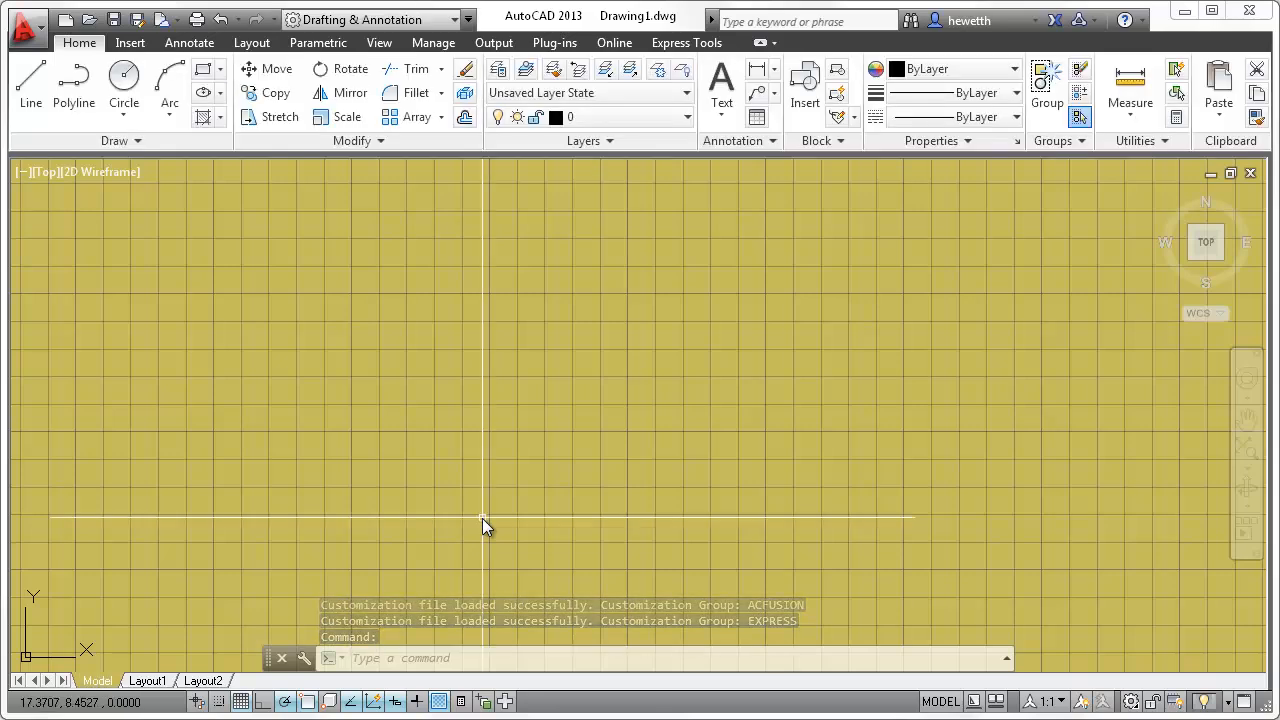
{"action": "mouse_move", "coordinate": [840, 240]}
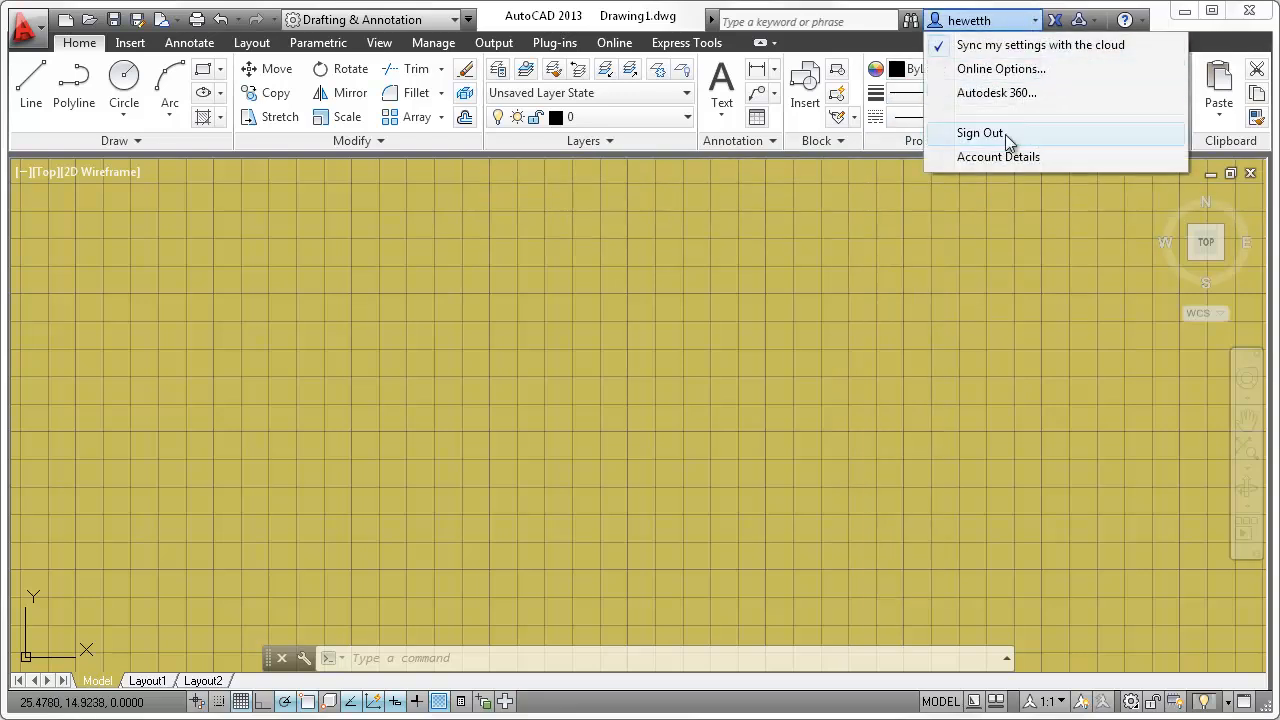
Sign out of the Autodesk account and restore the settings from before signing in
{"action": "left_click", "coordinate": [980, 132]}
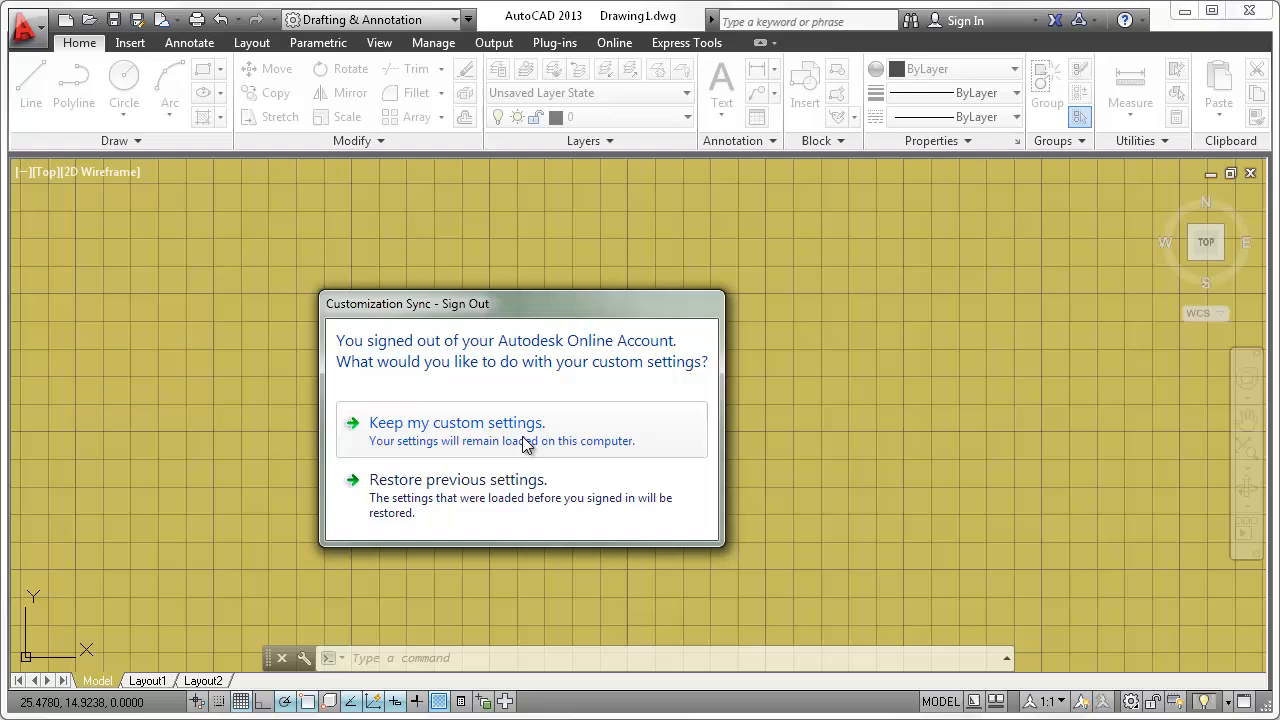
{"action": "mouse_move", "coordinate": [444, 500]}
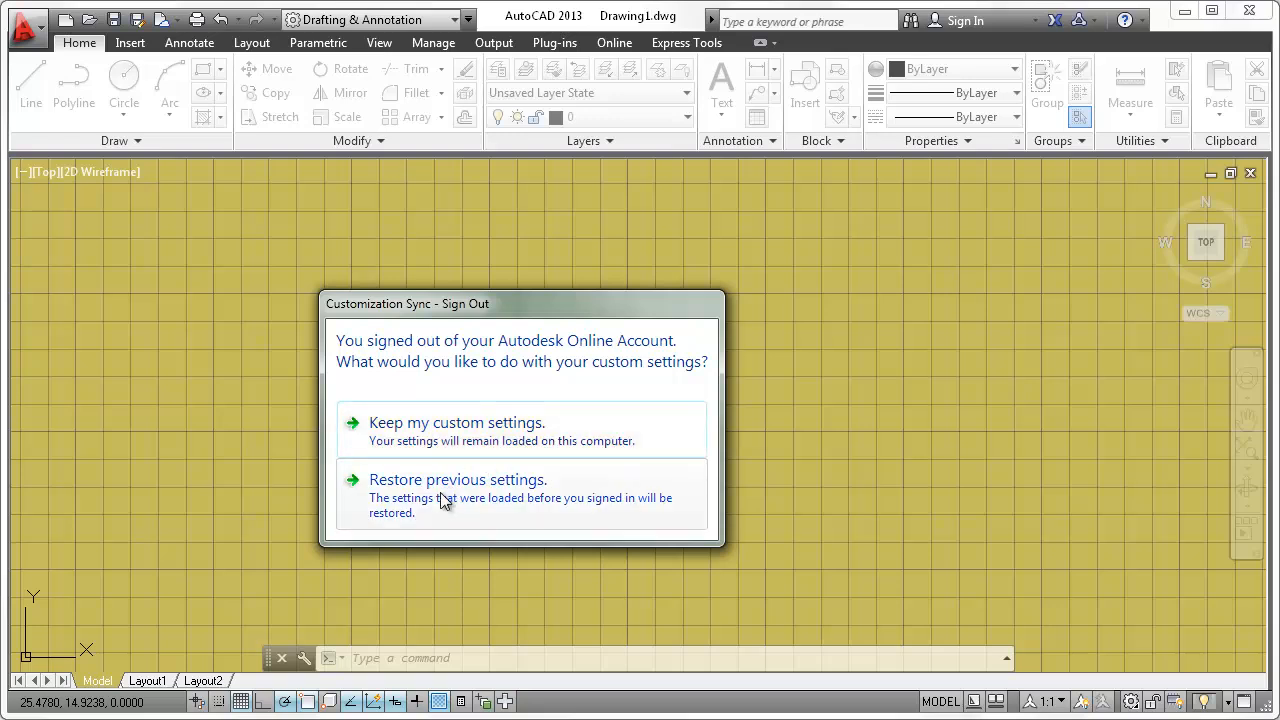
{"action": "left_click", "coordinate": [456, 480]}
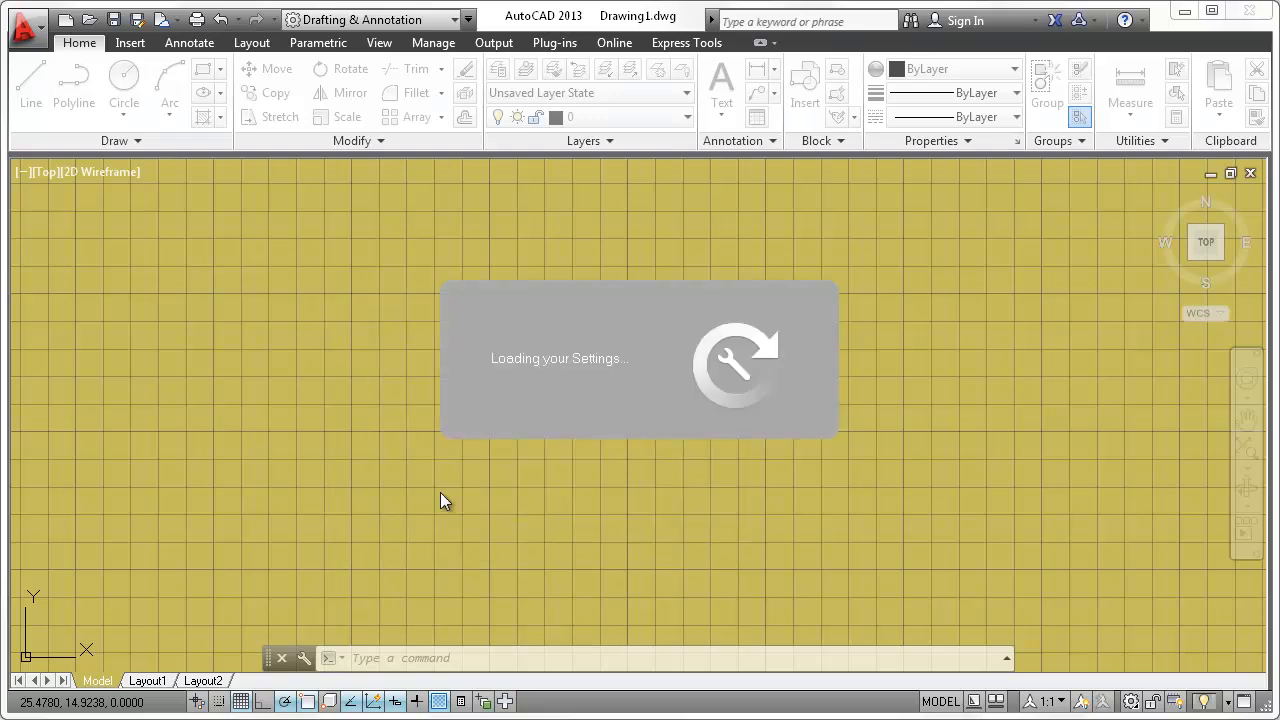